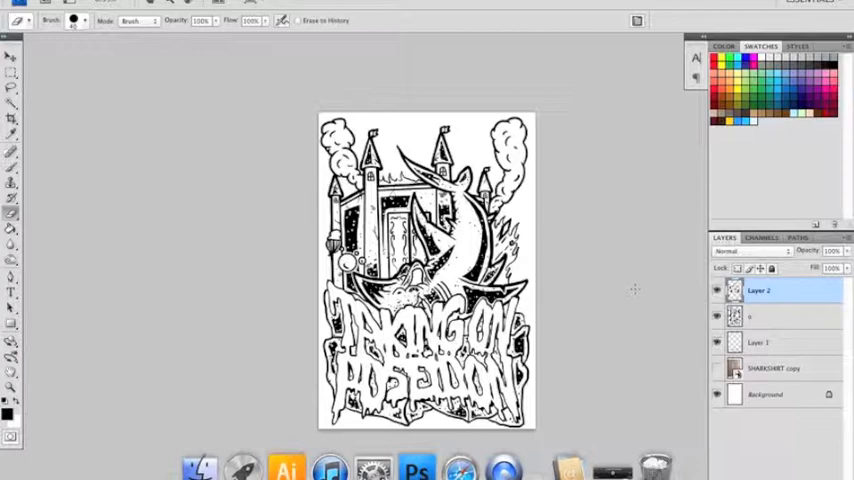
Fill the background with cyan behind the inked shark-and-castle line art.
click(776, 342)
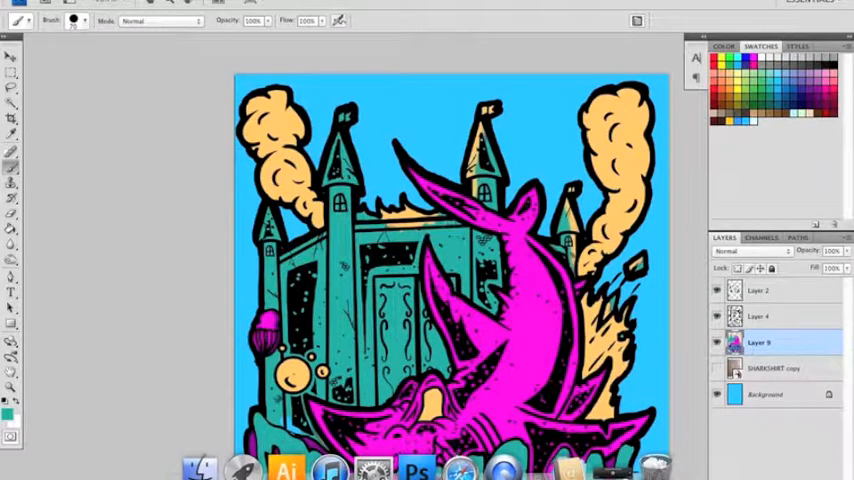
Scroll the canvas while repainting the background black and the smoke and lettering teal.
scroll(down, 3)
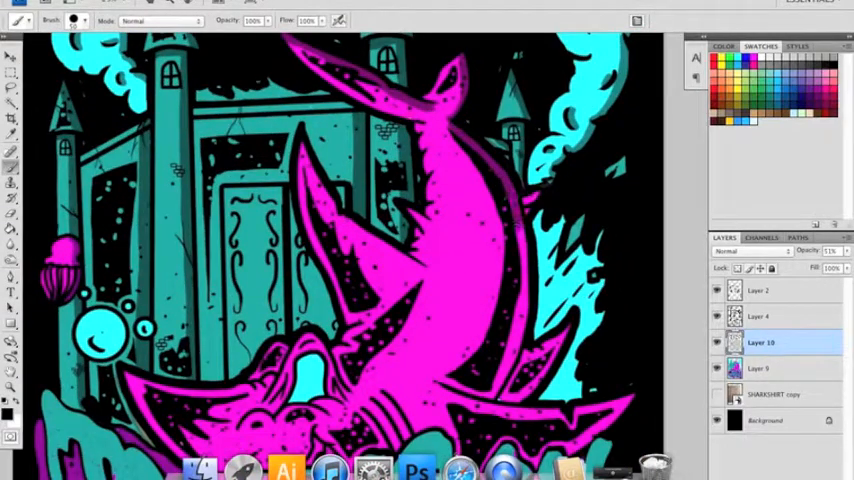
scroll(down, 3)
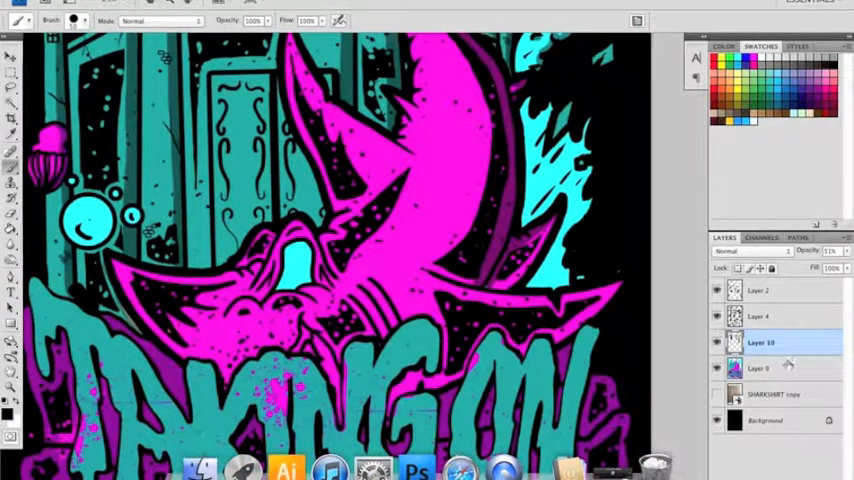